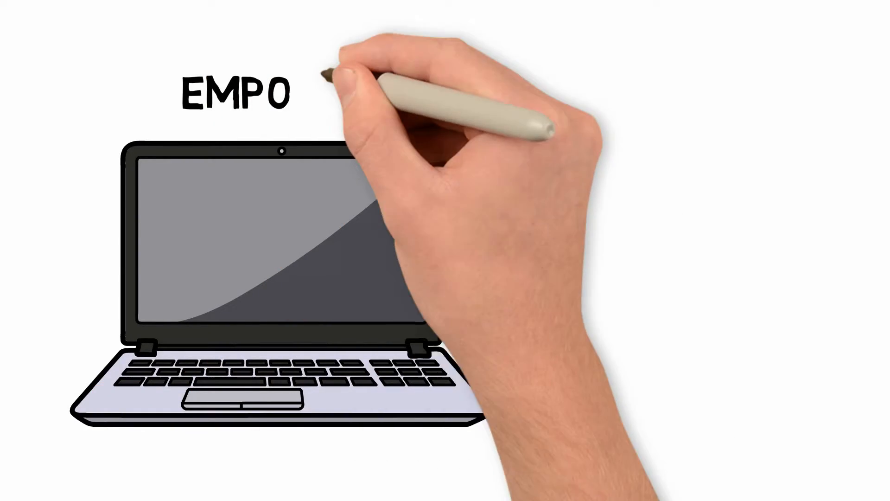
{"action": "type", "text": "EMPOWERMENT TECHNOLOGIES"}
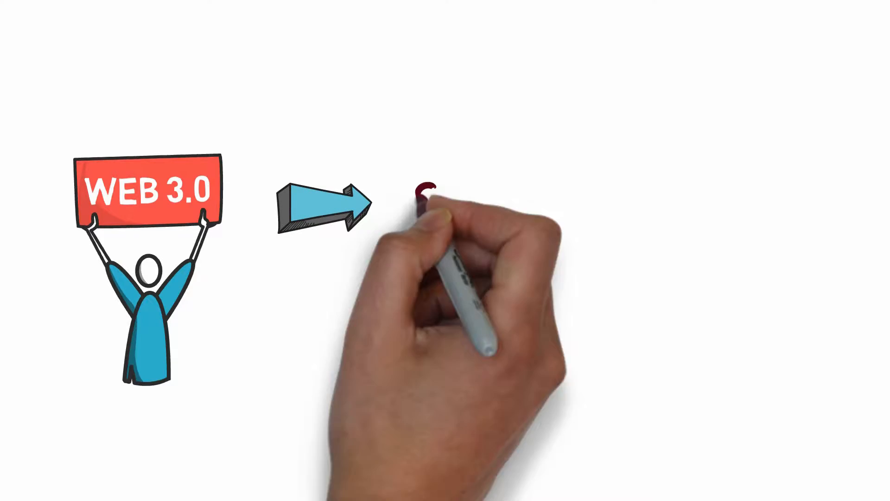
{"action": "type", "text": "SEMANTIC W"}
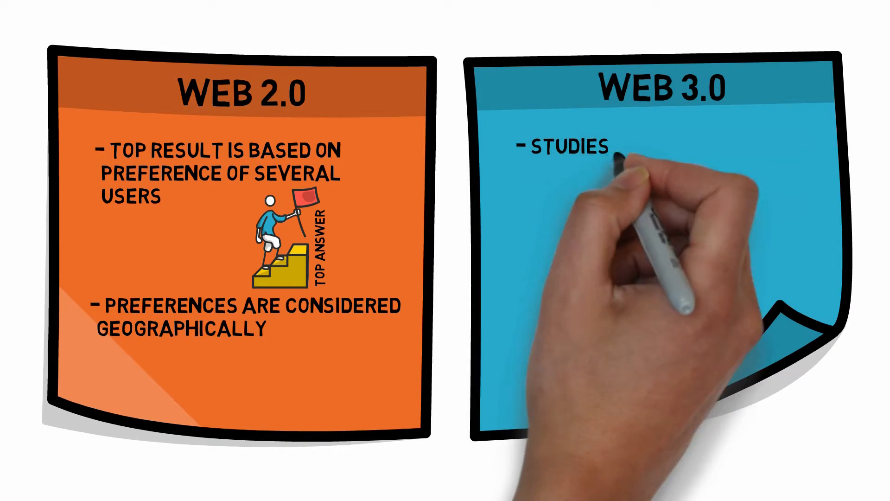
{"action": "type", "text": "PREFERENCES AS AN INDIVIDUAL USER"}
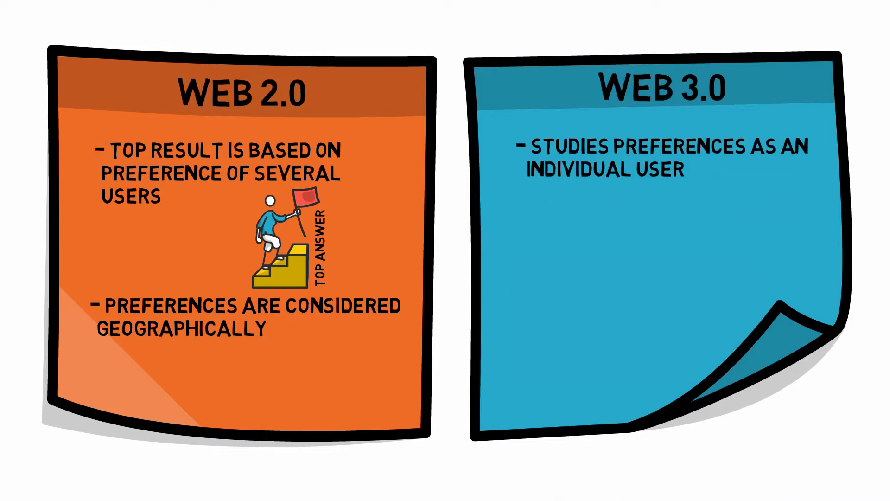